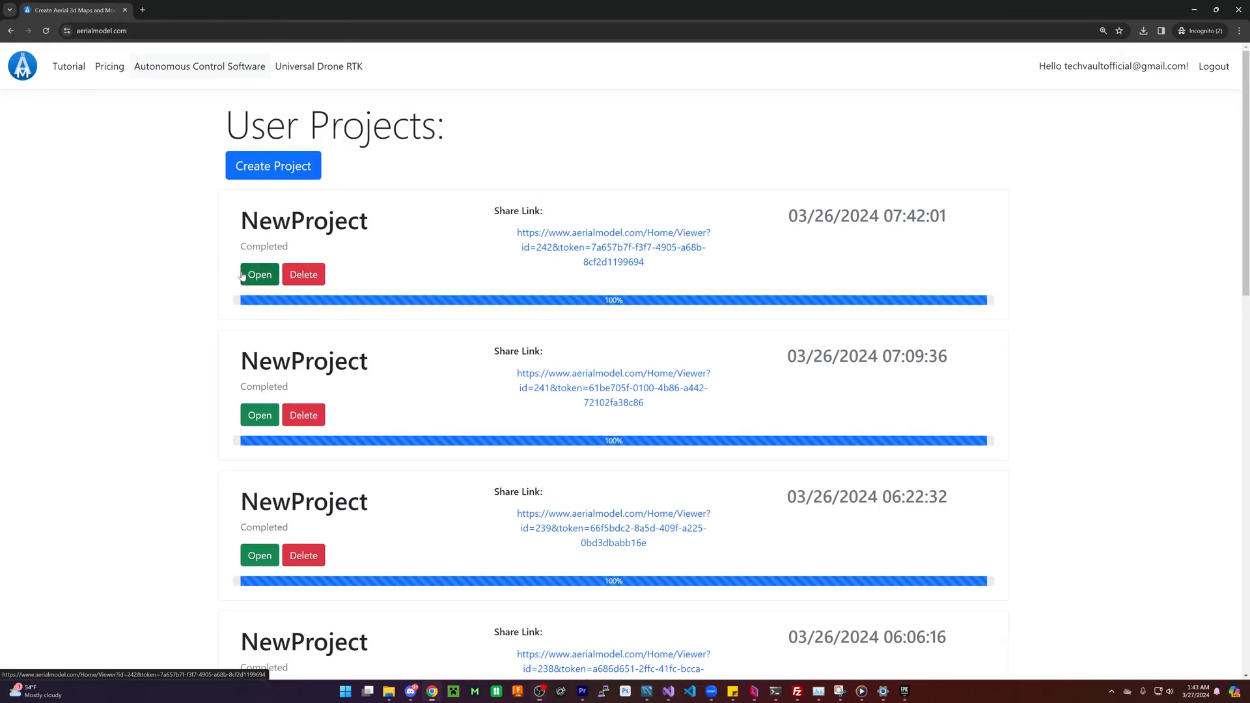
# Open the completed NewProject's 3D pavilion plaza model and orbit around it.
pyautogui.click(260, 274)
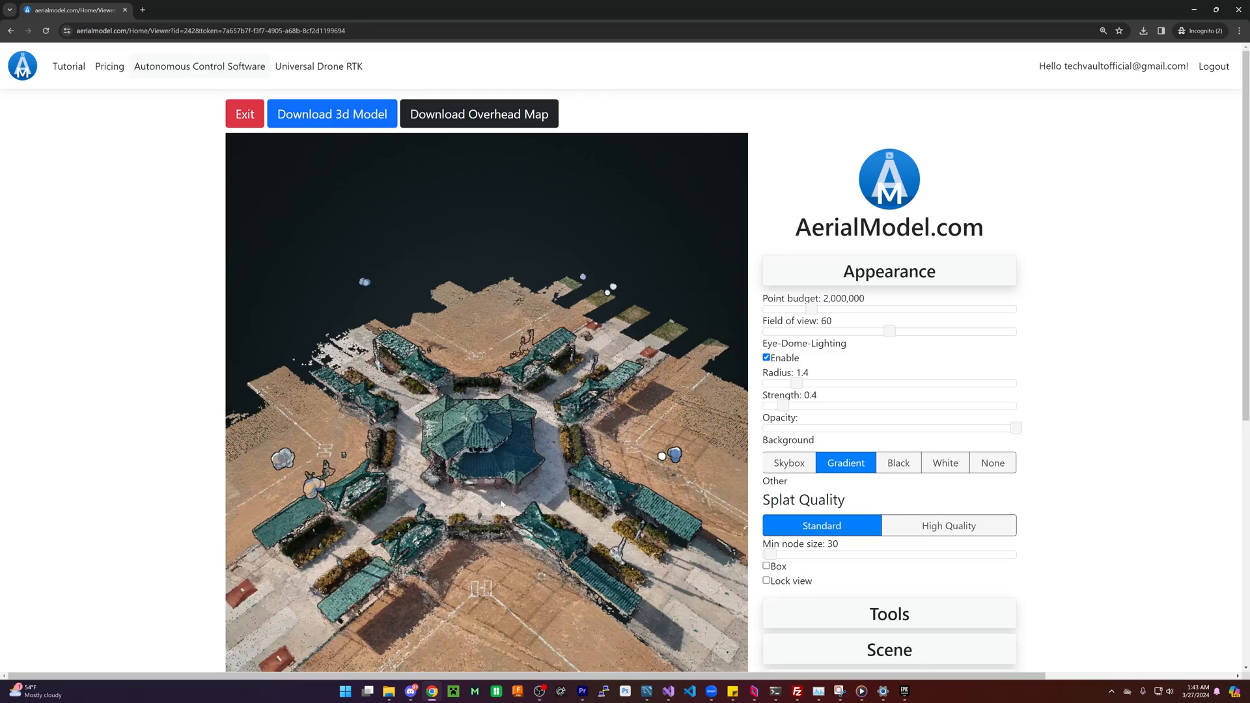
pyautogui.scroll(-3)
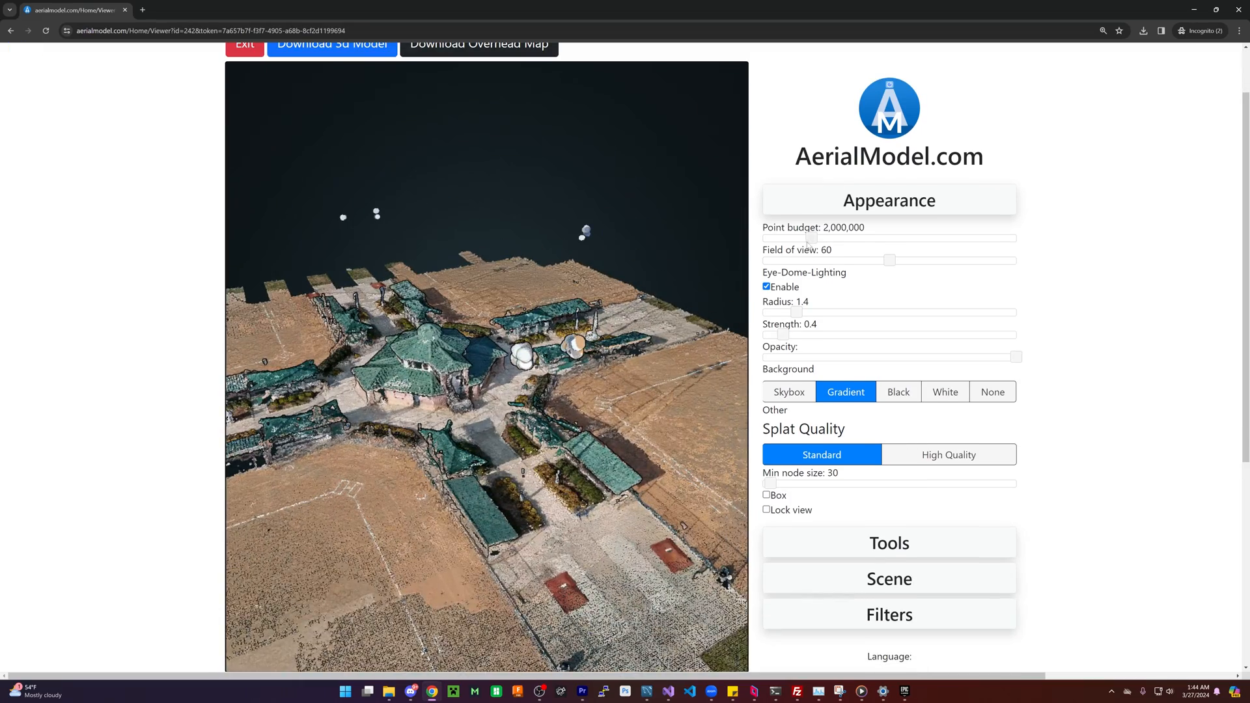
pyautogui.moveTo(811, 238); pyautogui.dragTo(1021, 238)
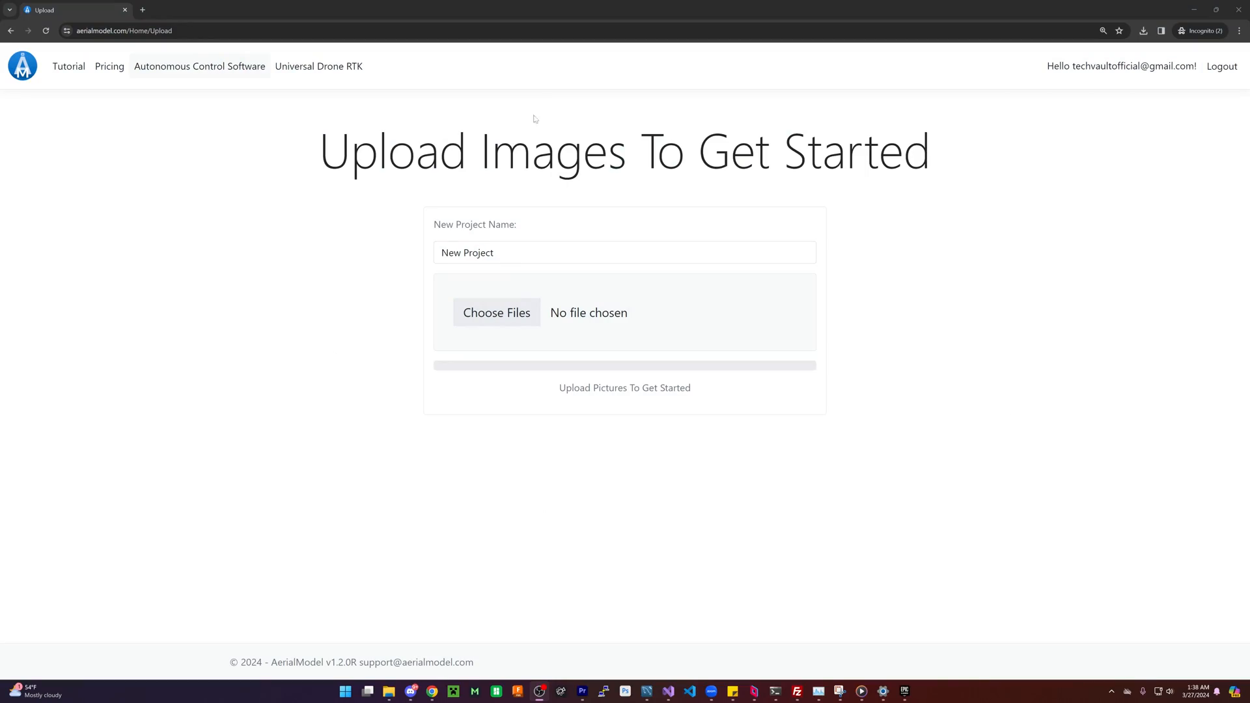
pyautogui.moveTo(600, 318)
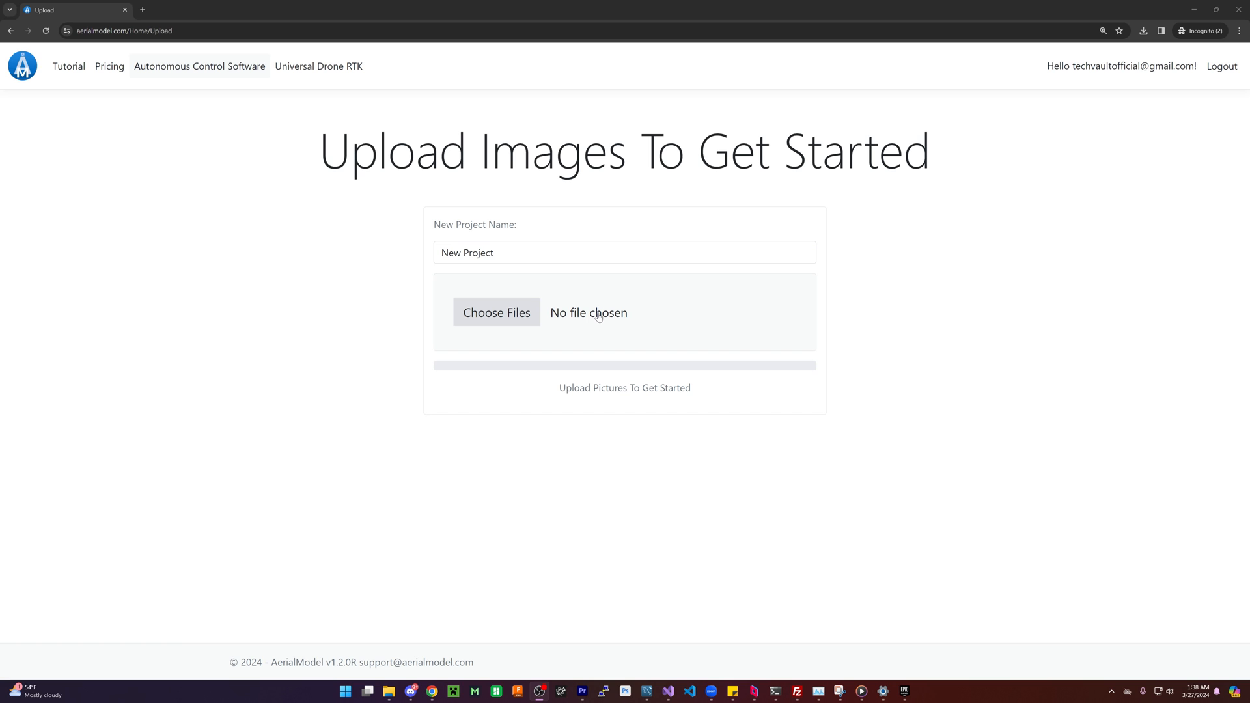
pyautogui.moveTo(640, 426)
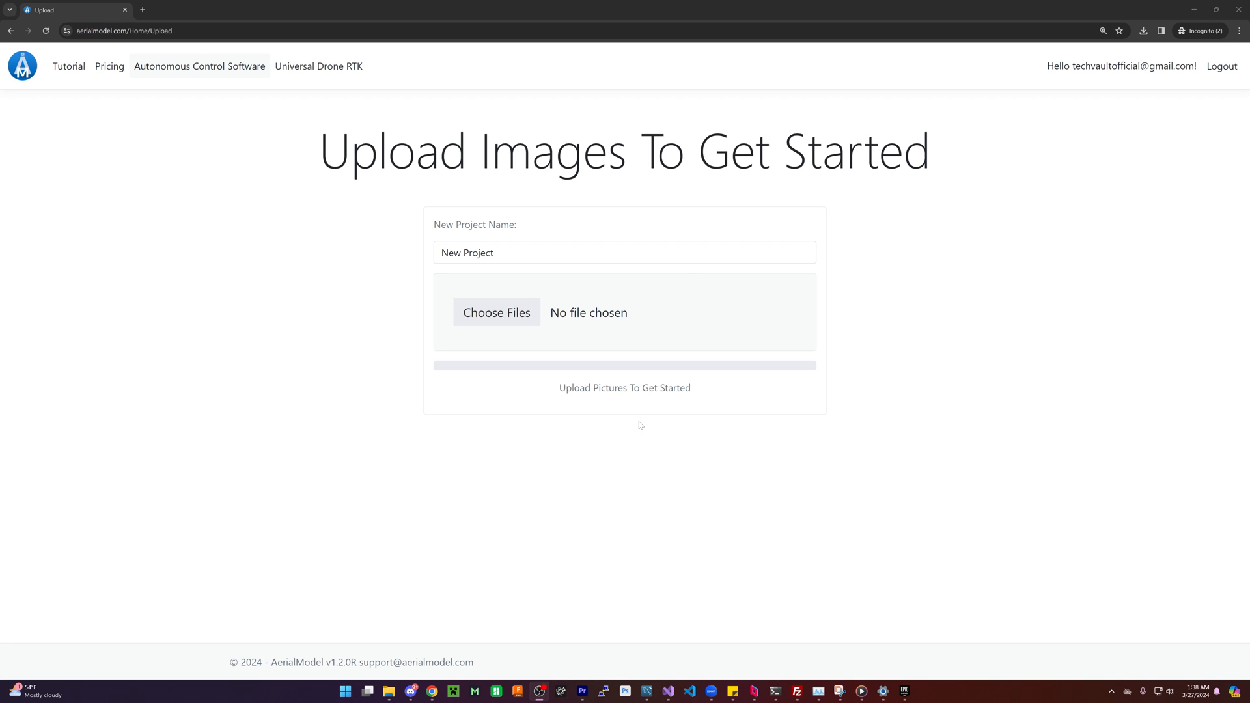
pyautogui.moveTo(656, 273)
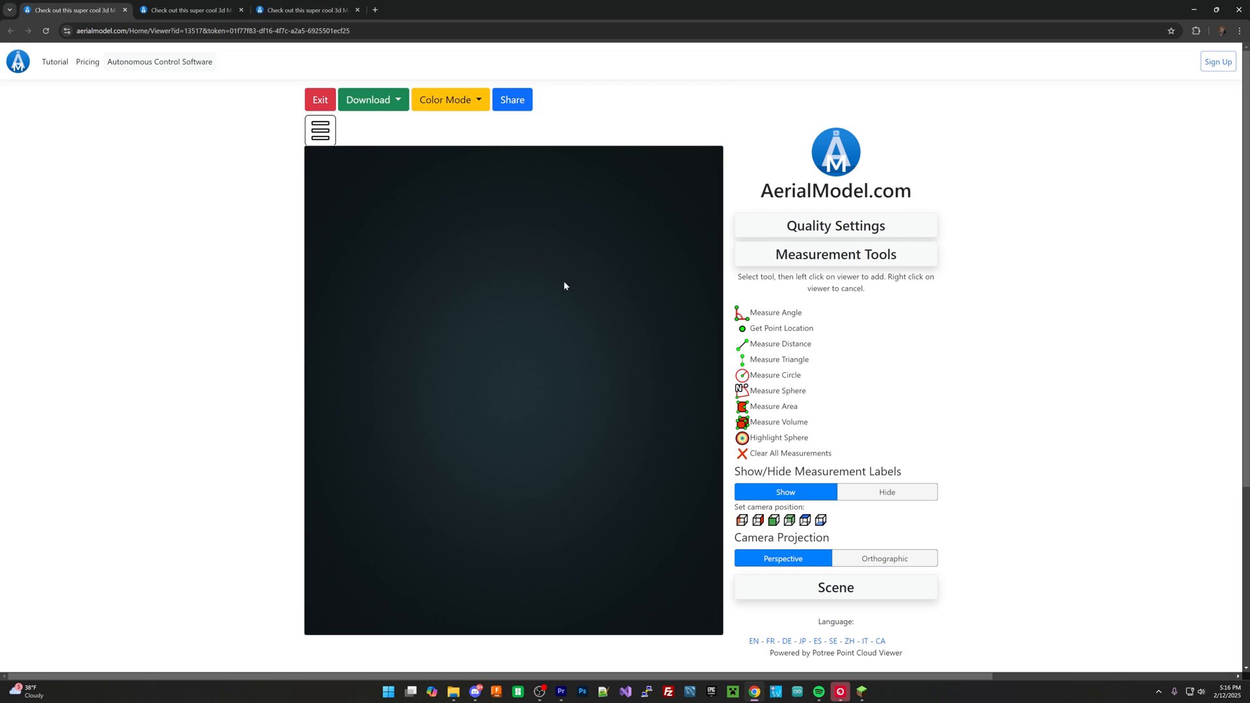
pyautogui.moveTo(221, 171)
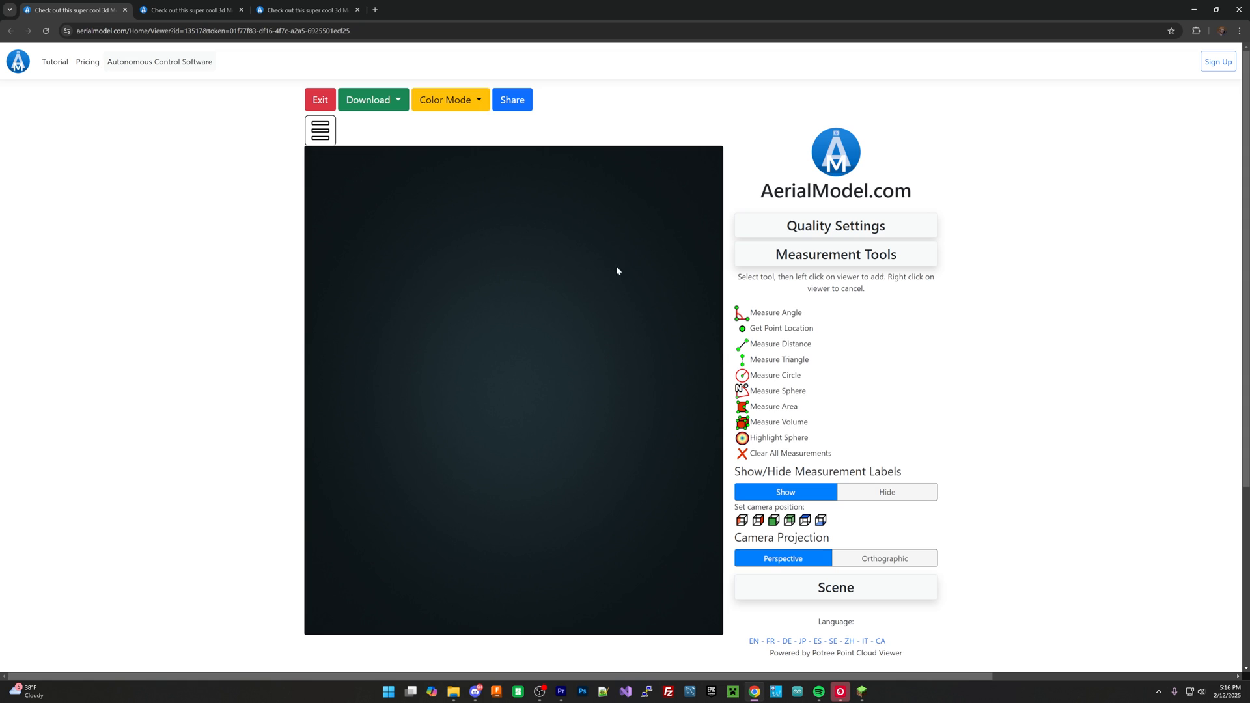
pyautogui.moveTo(503, 360)
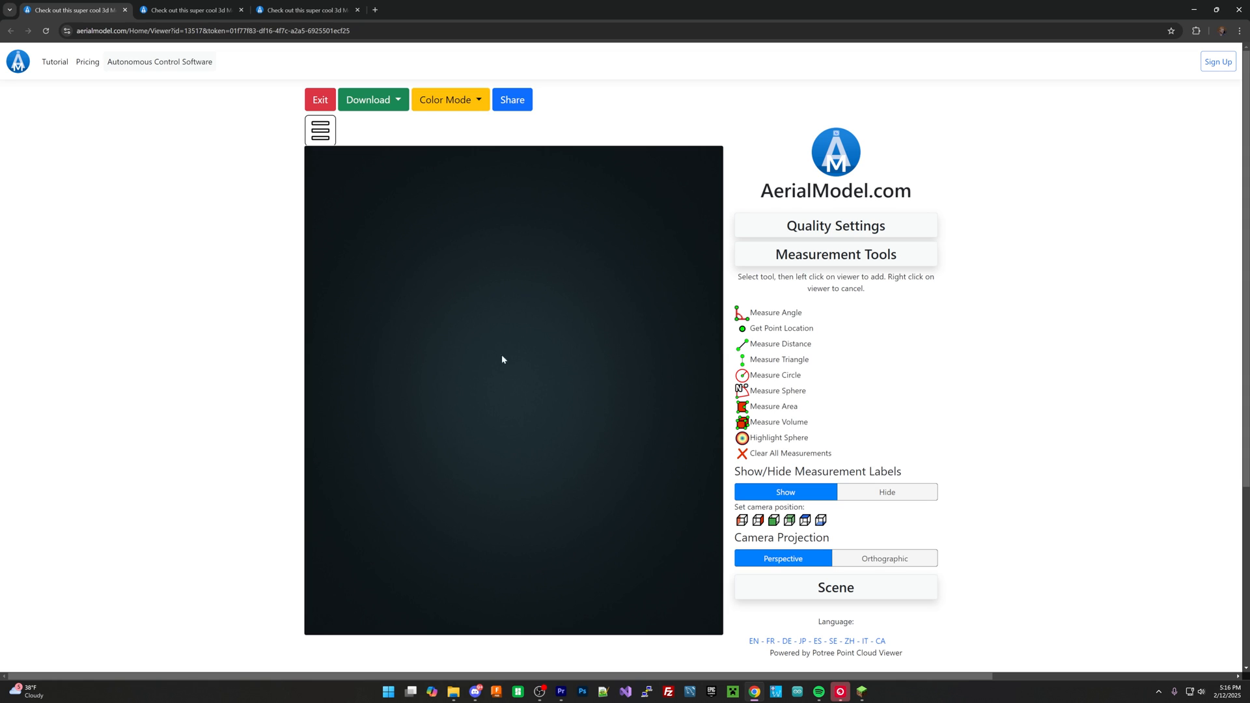
pyautogui.moveTo(564, 494)
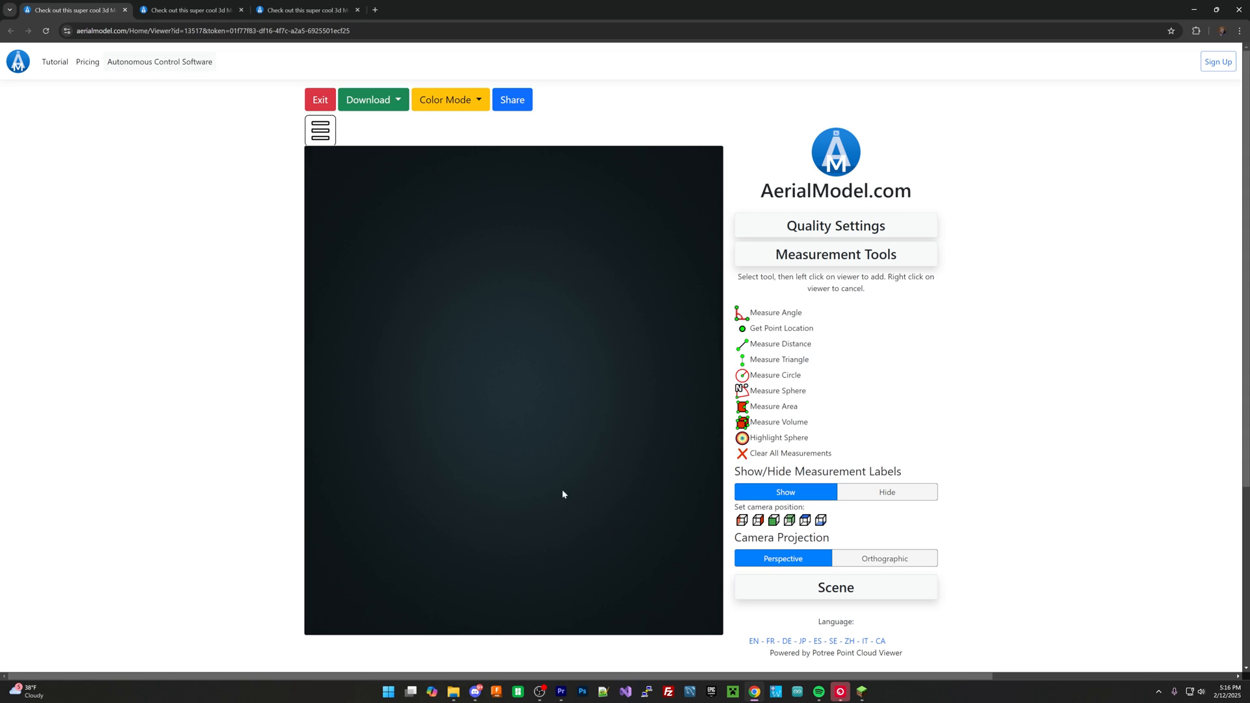
pyautogui.moveTo(1154, 181)
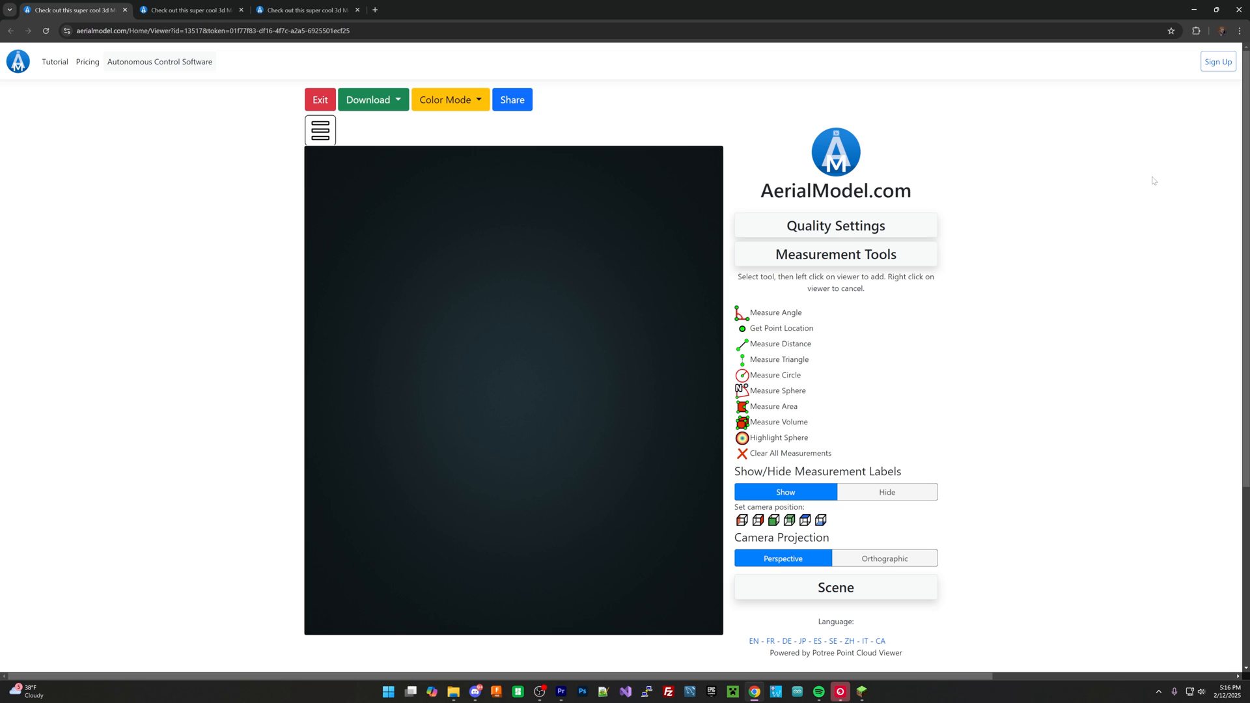
pyautogui.moveTo(907, 361)
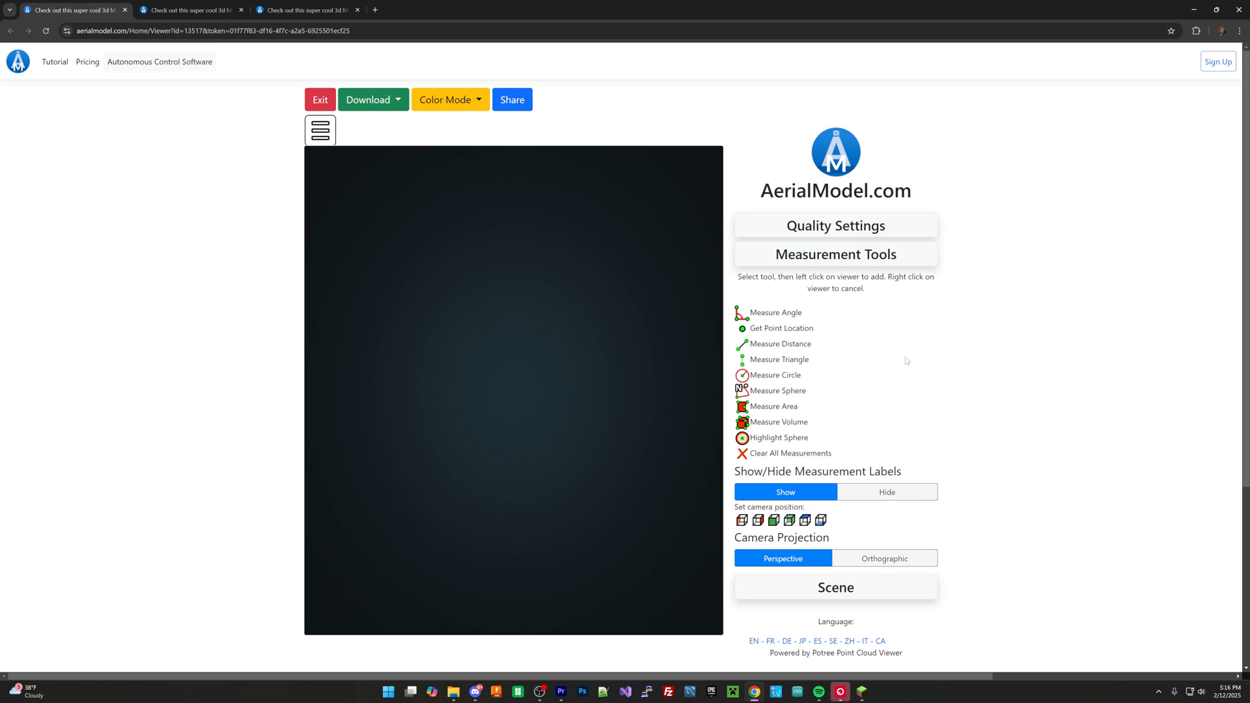
# Switch to the second tab showing the wooded shoreline point-cloud model.
pyautogui.click(196, 10)
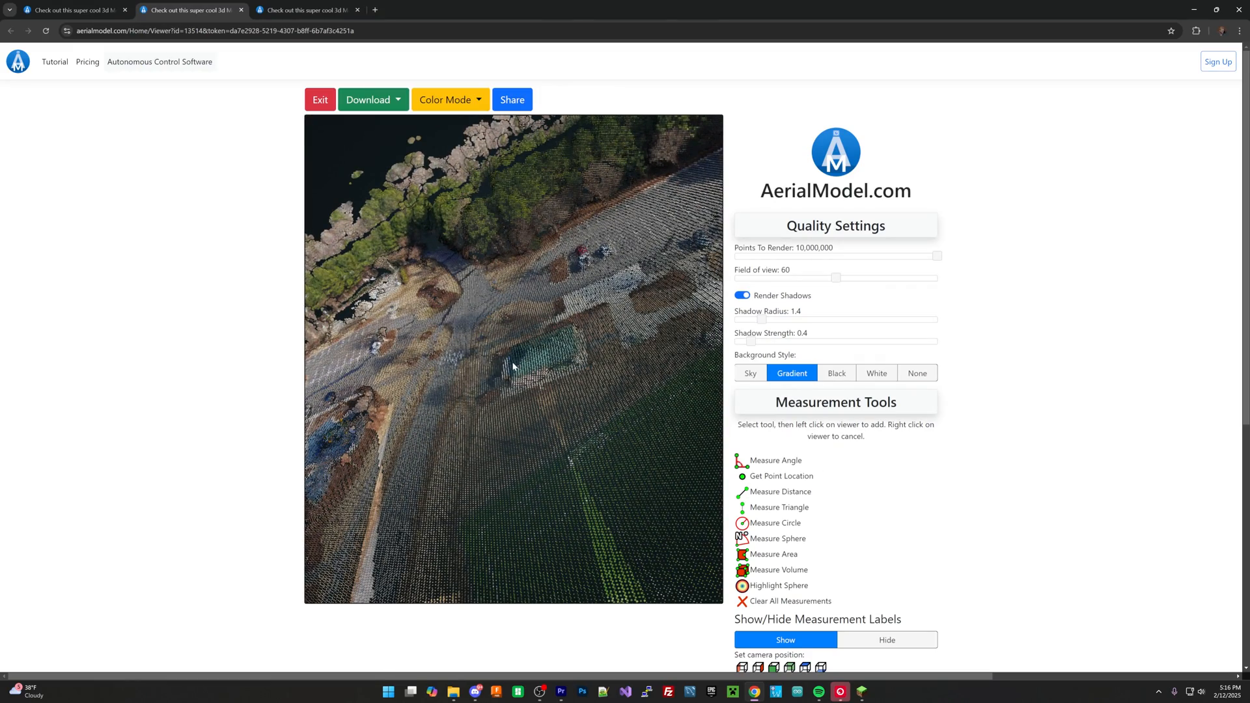
# Bring up the soccer field park model and start a distance measurement.
pyautogui.click(572, 327)
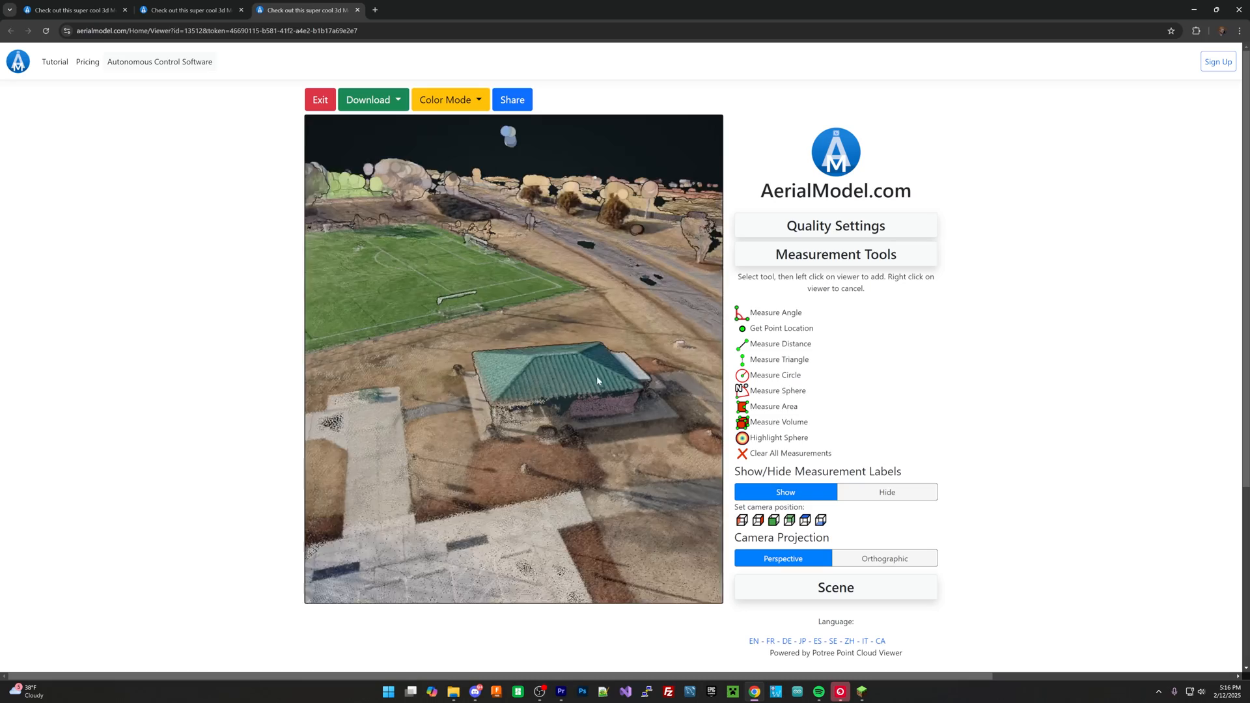
pyautogui.click(195, 10)
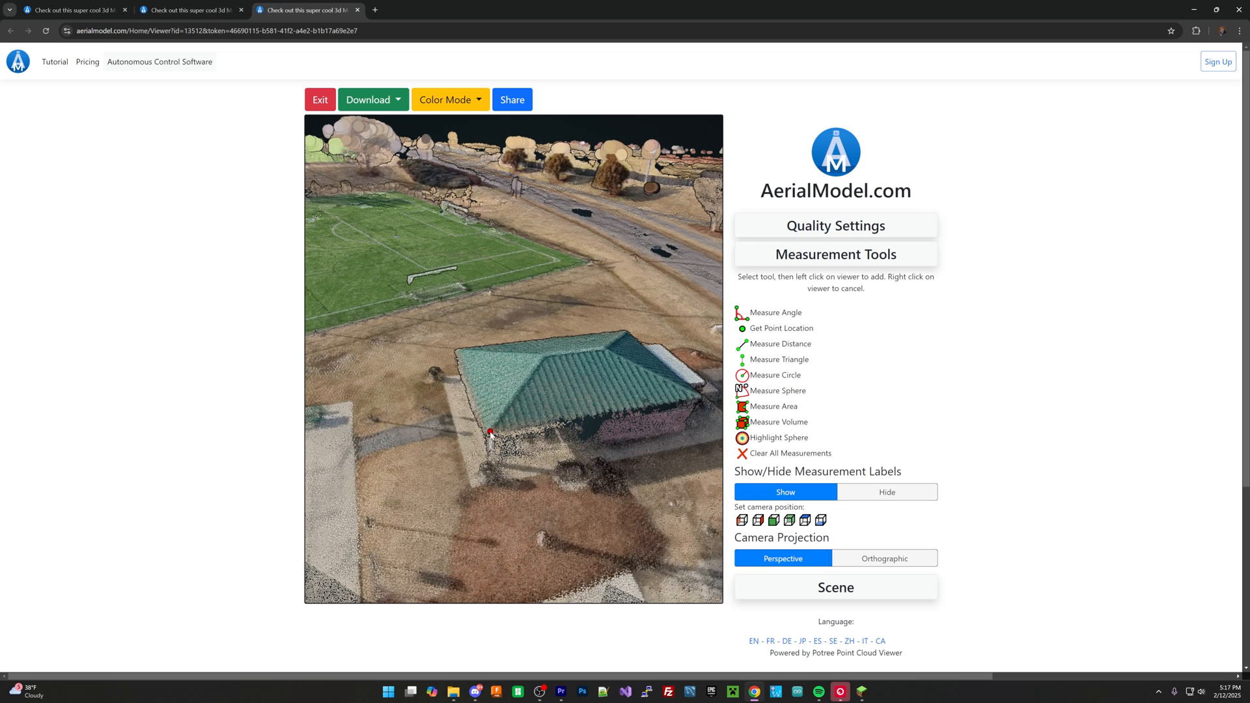
# Finish the 3.56 m distance across the bathhouse roof and orbit to inspect it.
pyautogui.click(625, 332)
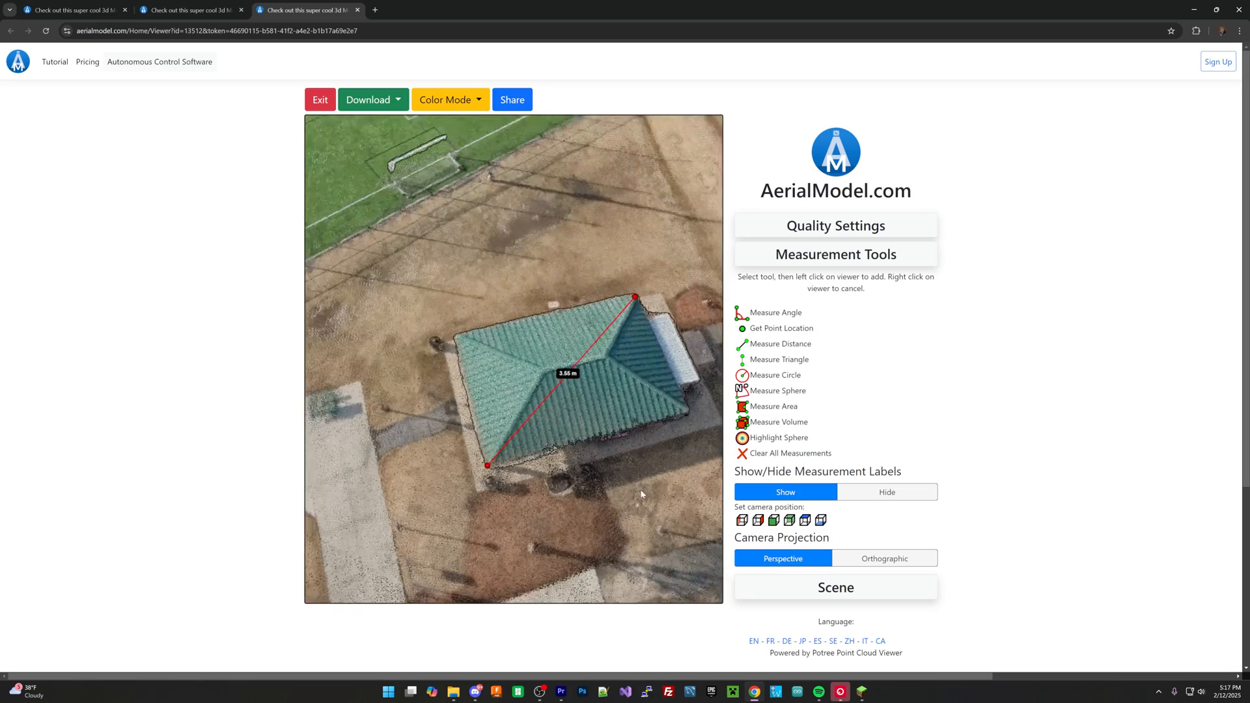
pyautogui.moveTo(643, 495); pyautogui.dragTo(558, 427)
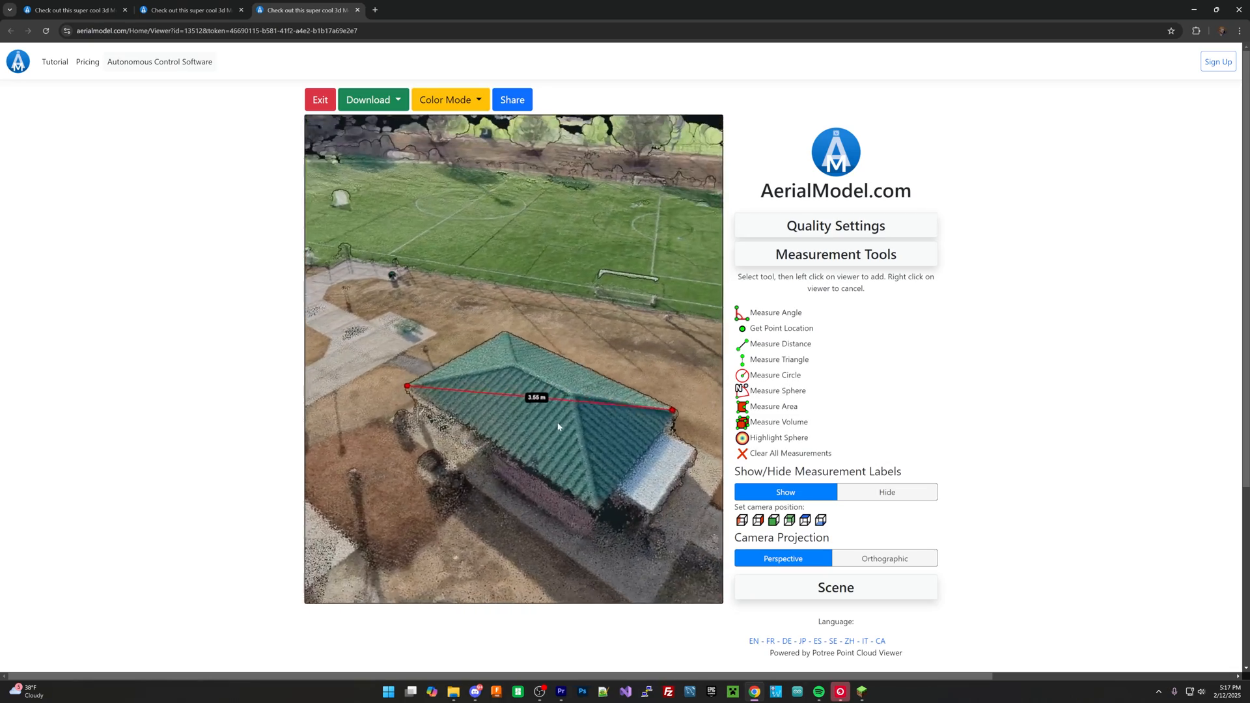
pyautogui.moveTo(558, 426); pyautogui.dragTo(590, 461)
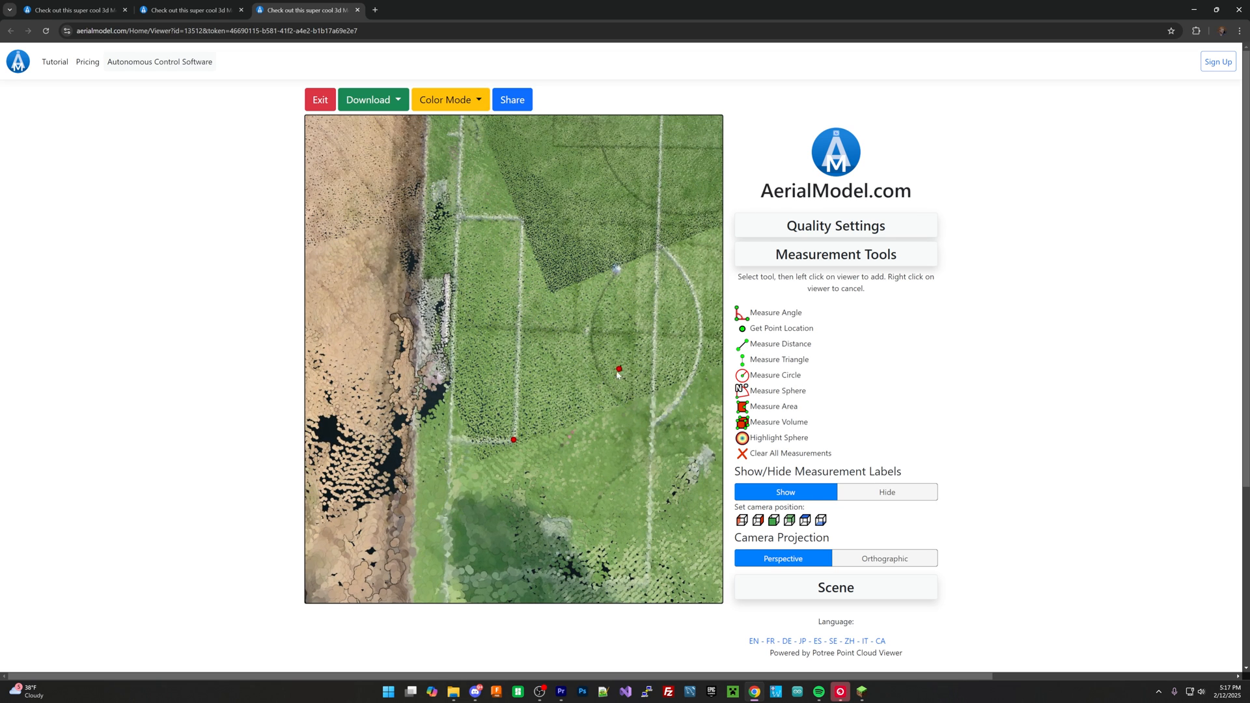
# End the 4.15 m field measurement and tilt the field into perspective.
pyautogui.click(512, 232)
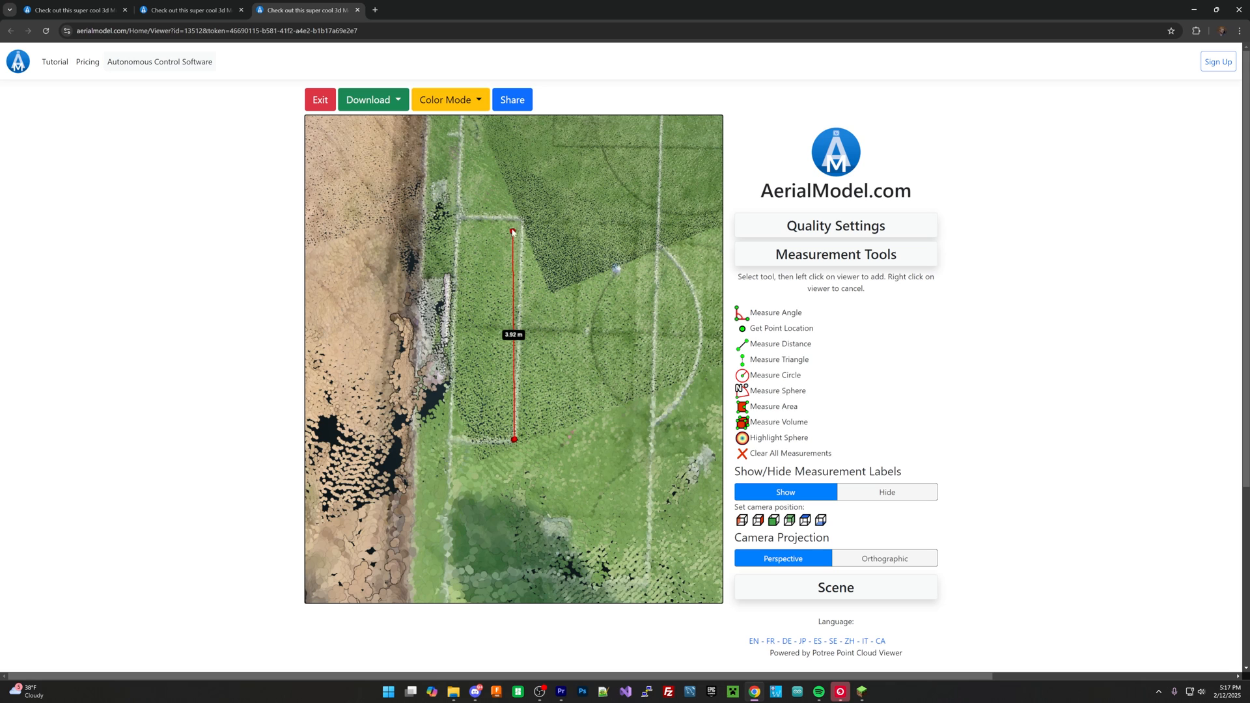
pyautogui.moveTo(513, 232); pyautogui.dragTo(523, 220)
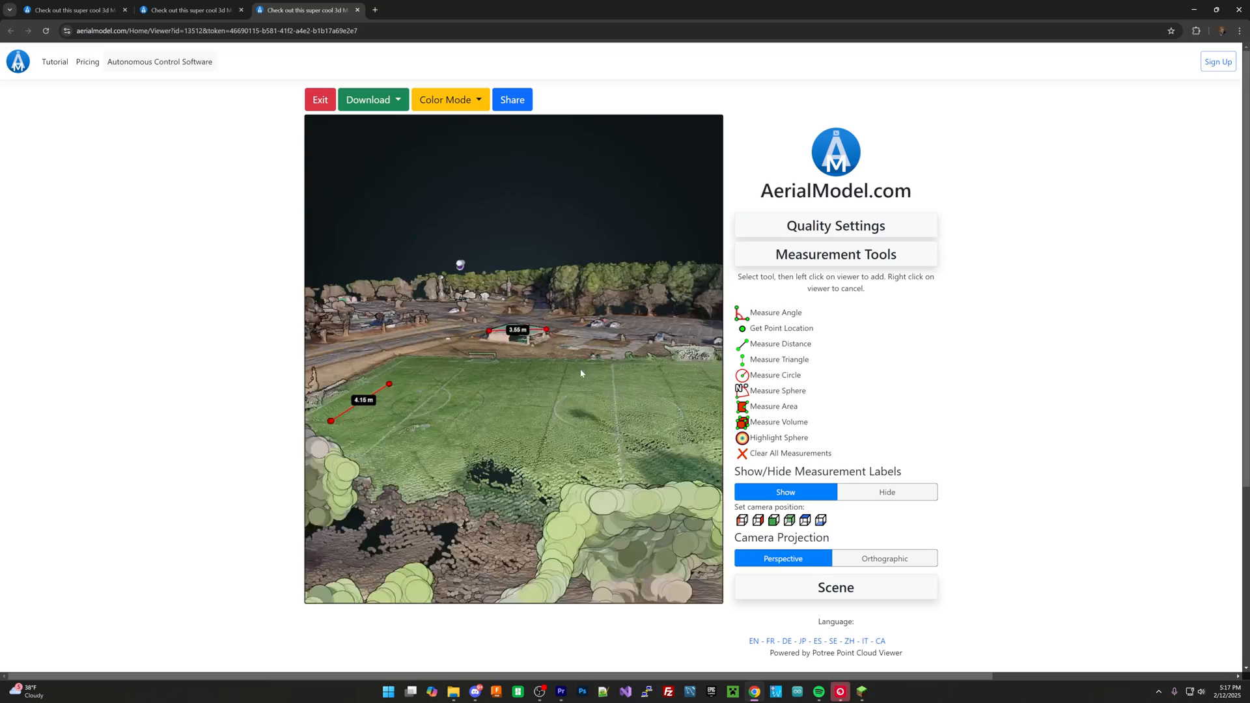
# Orbit the field model to a new viewing angle.
pyautogui.moveTo(580, 373); pyautogui.dragTo(520, 297)
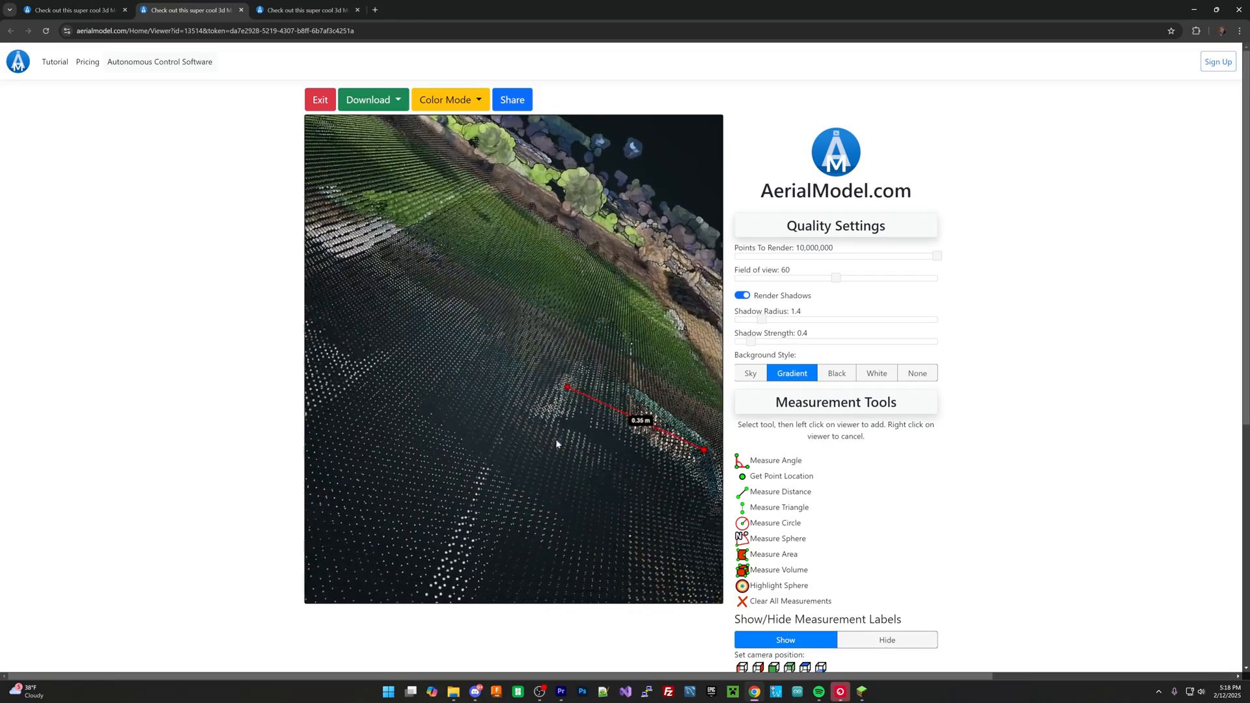
# Orbit around the 0.36 m measurement from low and high angles toward the grass field.
pyautogui.moveTo(557, 444); pyautogui.dragTo(514, 384)
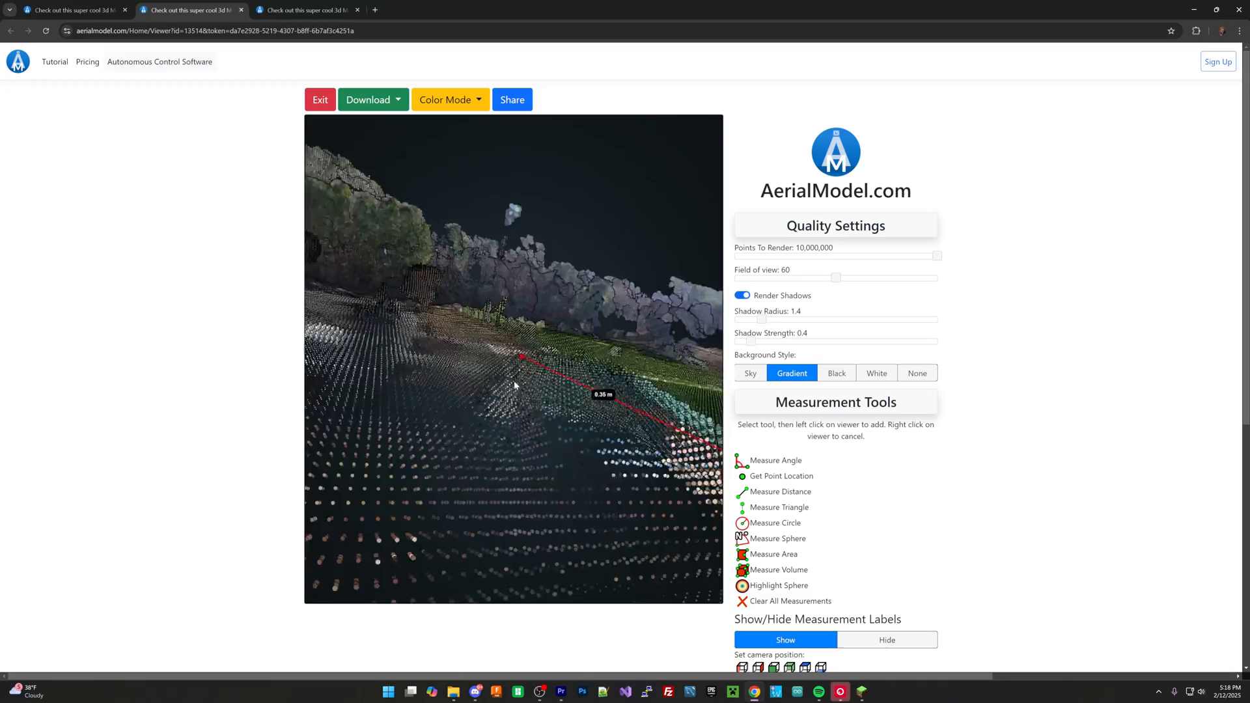
pyautogui.moveTo(514, 387); pyautogui.dragTo(584, 442)
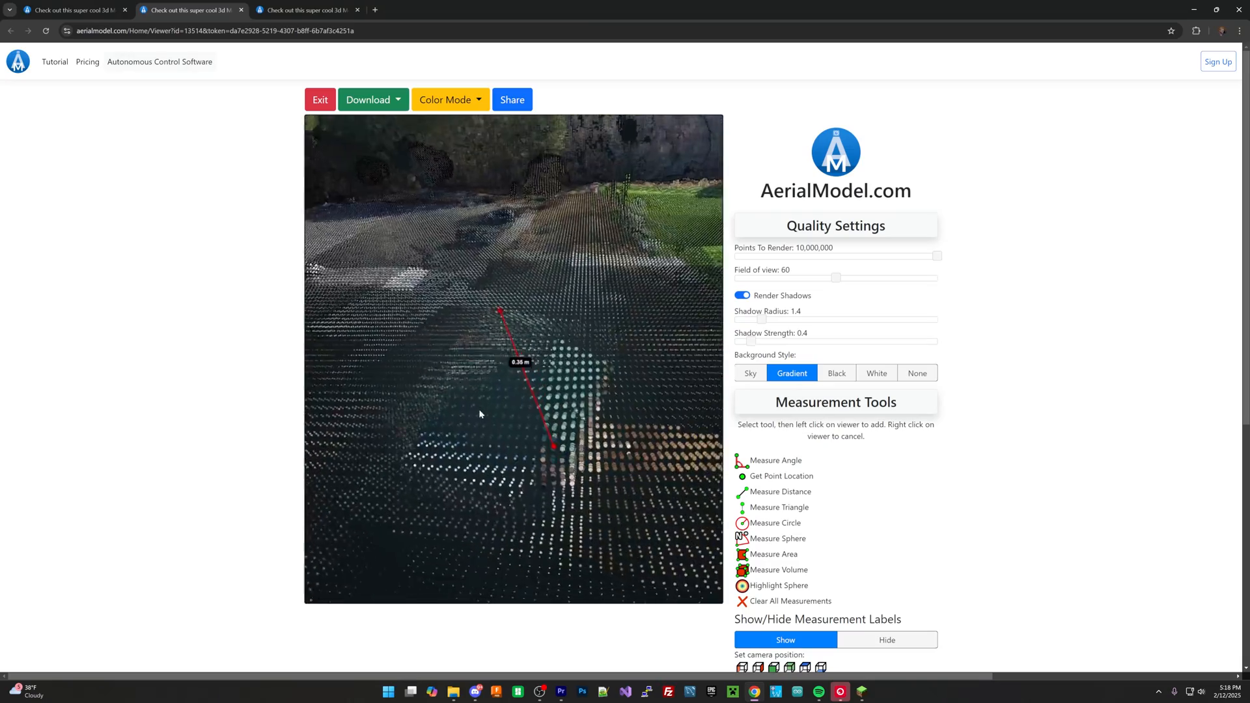
pyautogui.moveTo(479, 415); pyautogui.dragTo(608, 392)
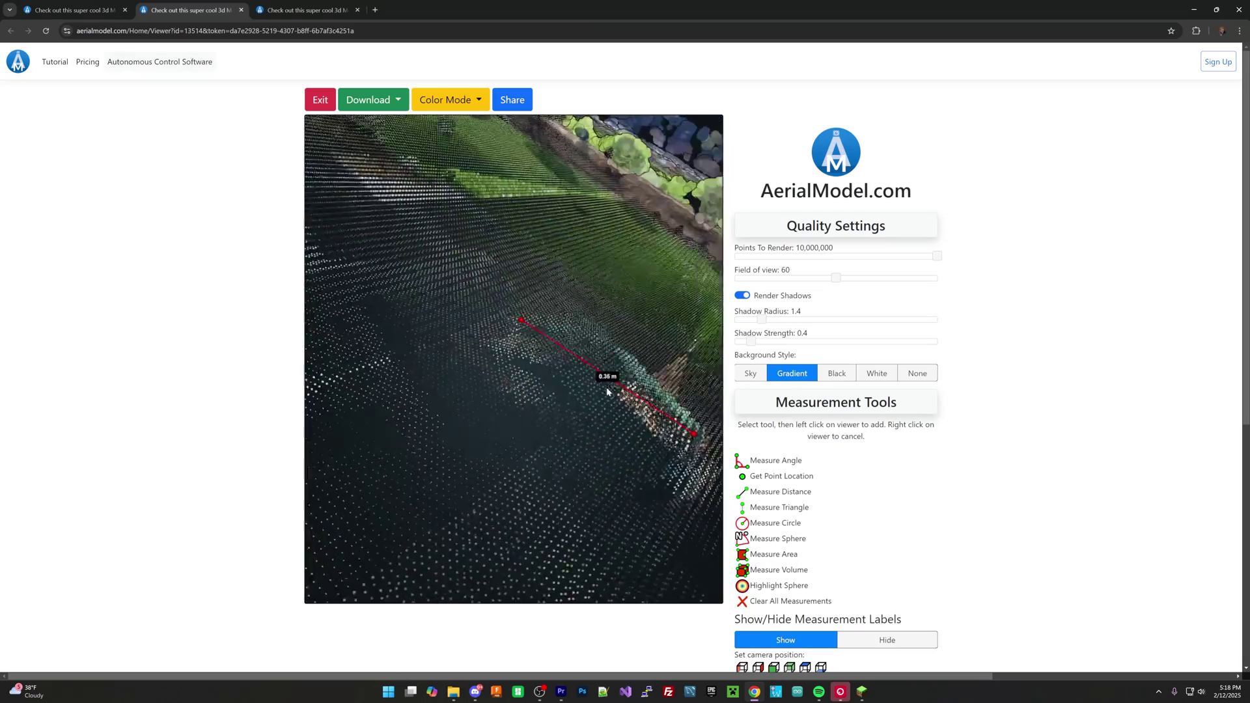
pyautogui.moveTo(608, 391); pyautogui.dragTo(570, 464)
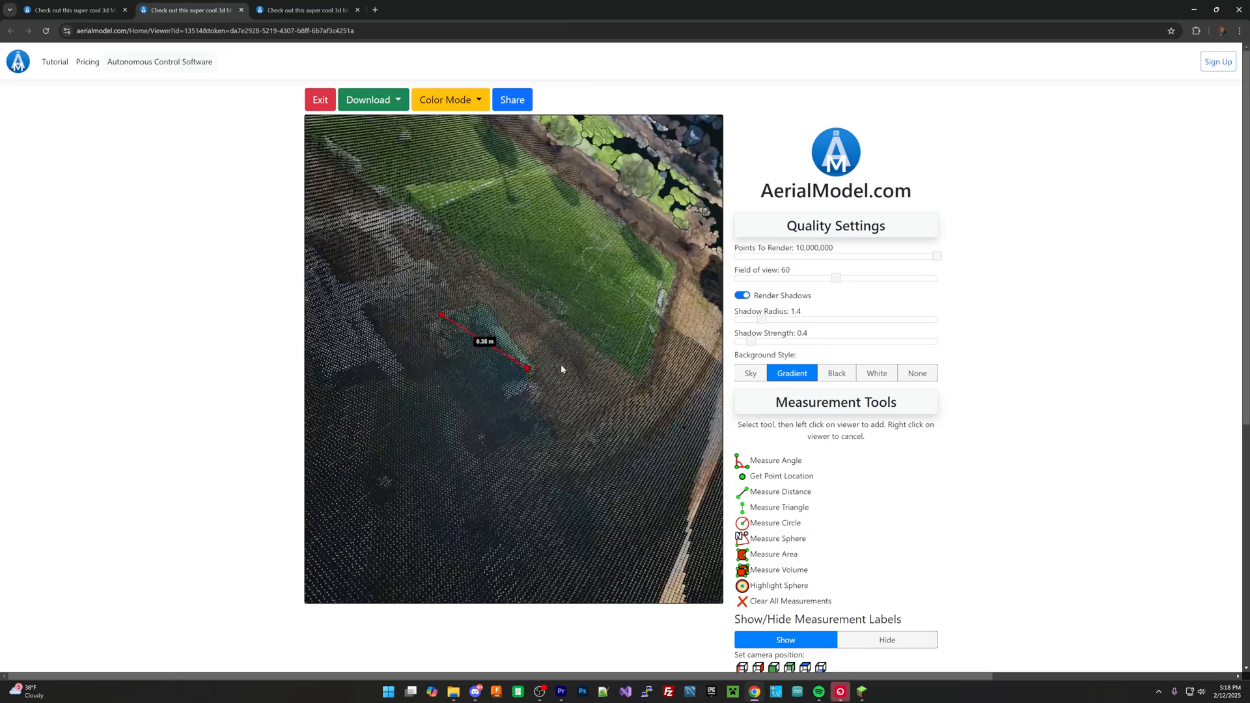
pyautogui.moveTo(561, 370); pyautogui.dragTo(626, 393)
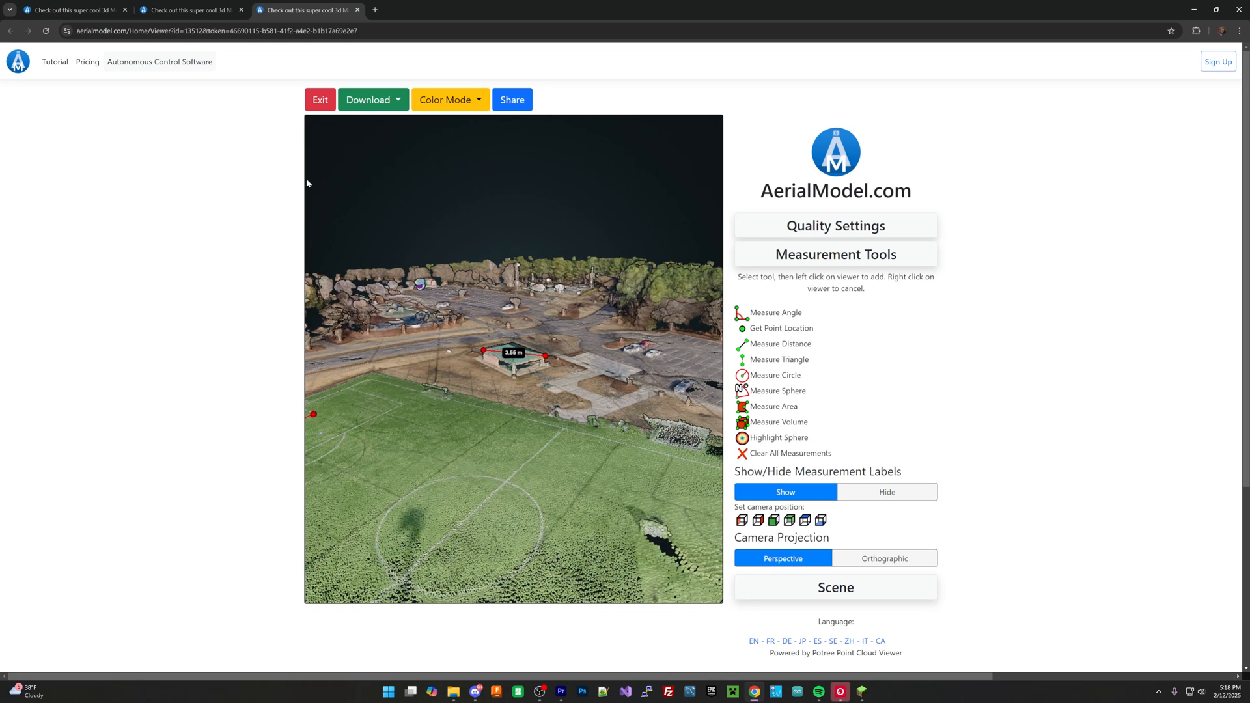
pyautogui.moveTo(335, 208)
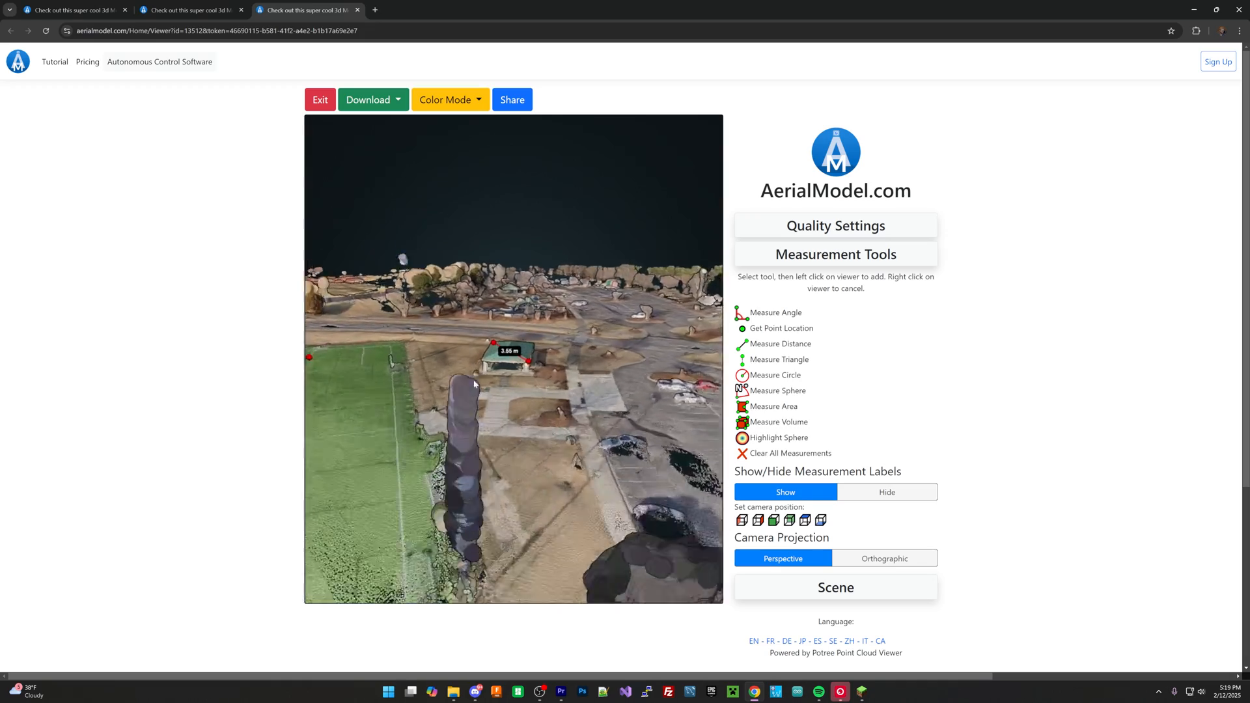
pyautogui.moveTo(474, 385); pyautogui.dragTo(511, 443)
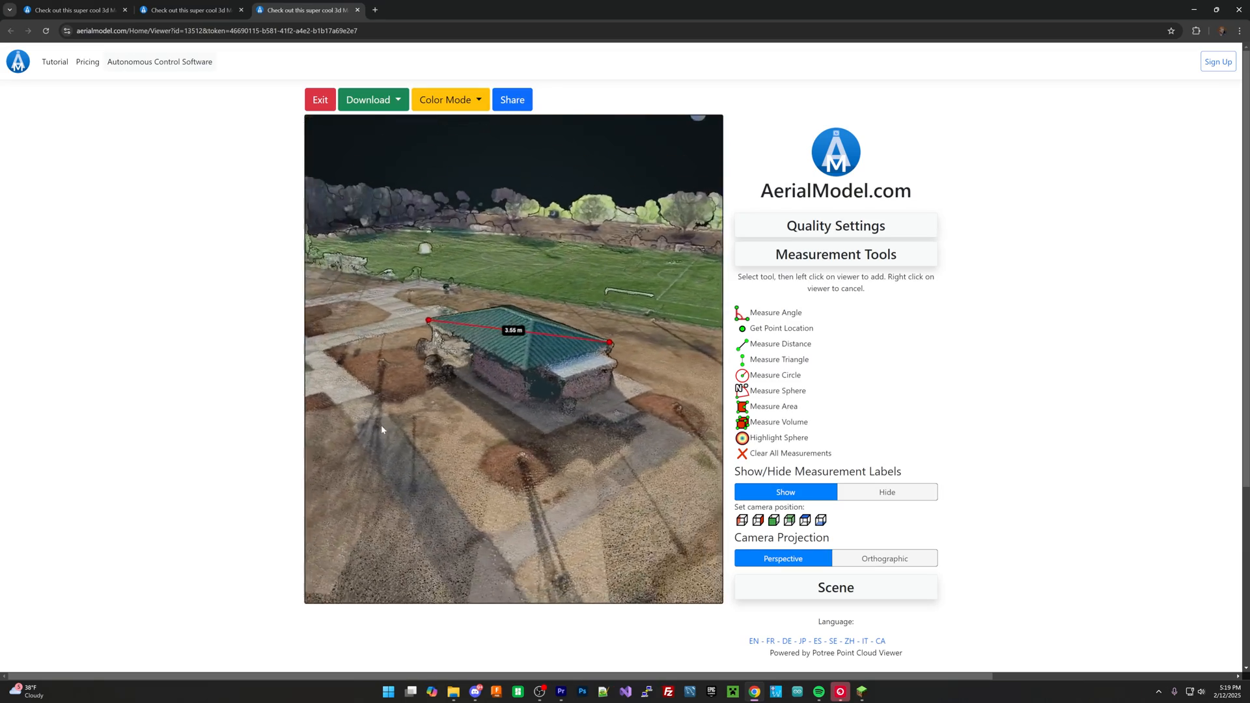
pyautogui.moveTo(383, 429); pyautogui.dragTo(636, 401)
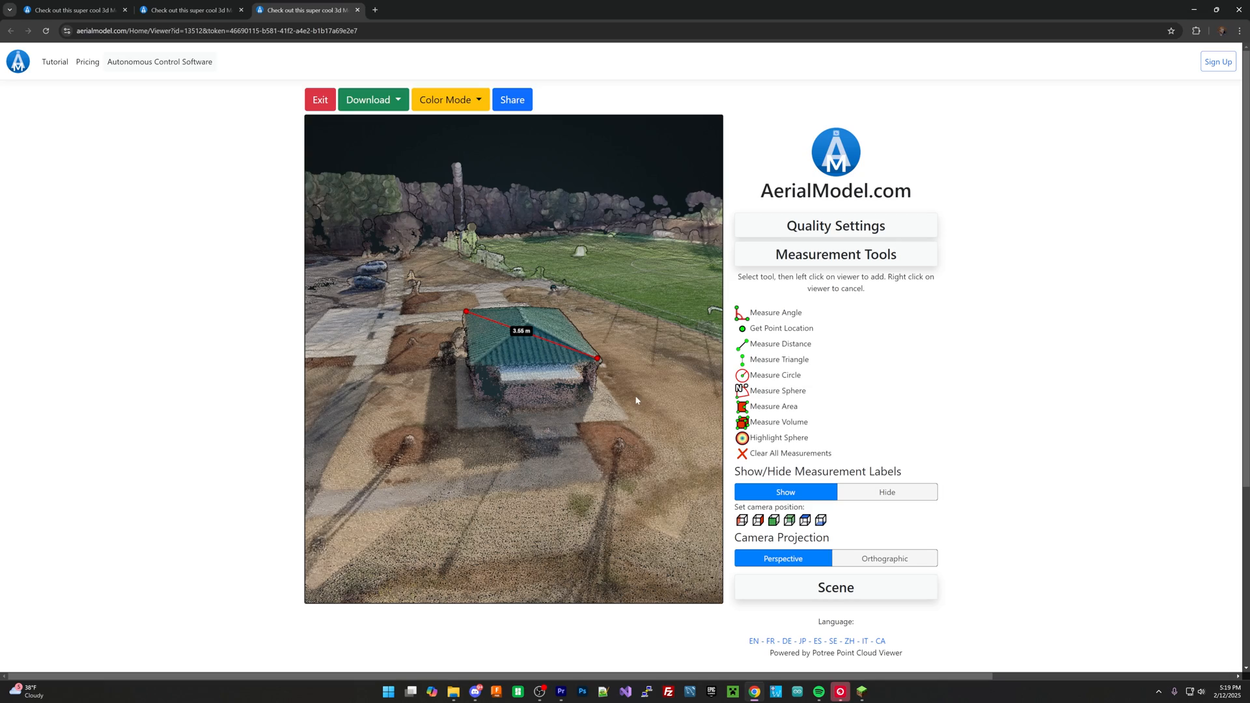
pyautogui.moveTo(647, 397)
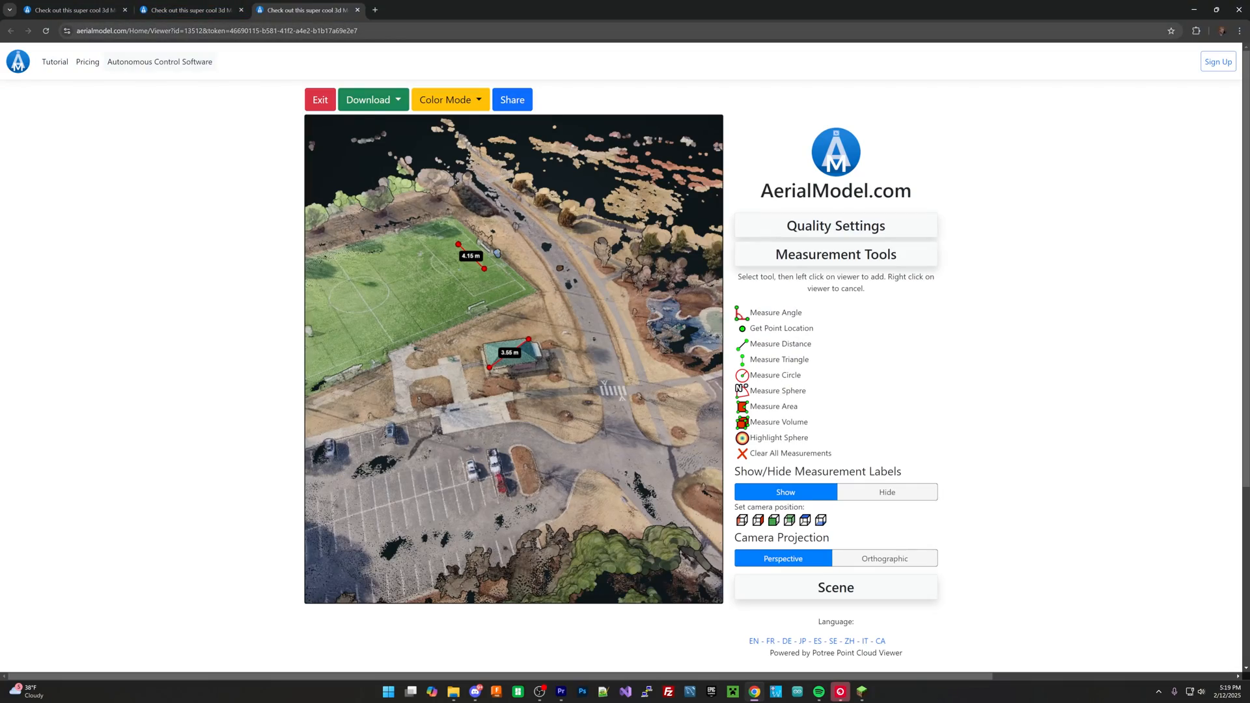
pyautogui.click(219, 30)
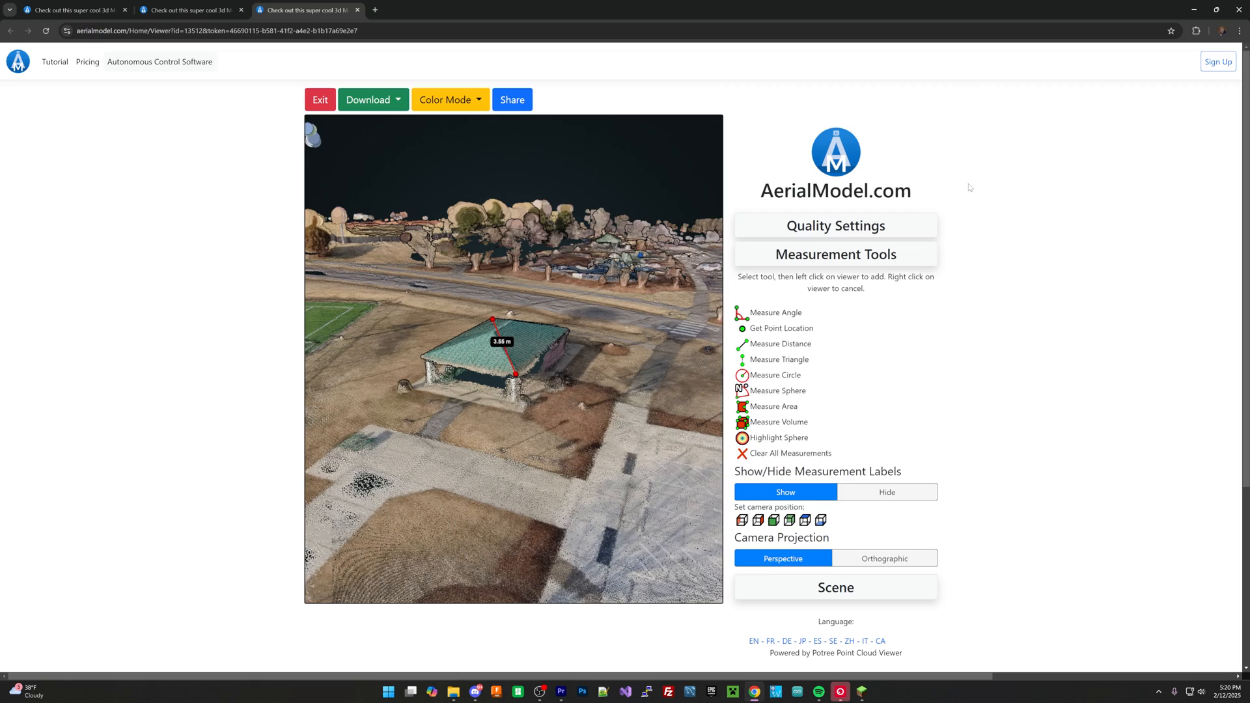
pyautogui.moveTo(254, 218)
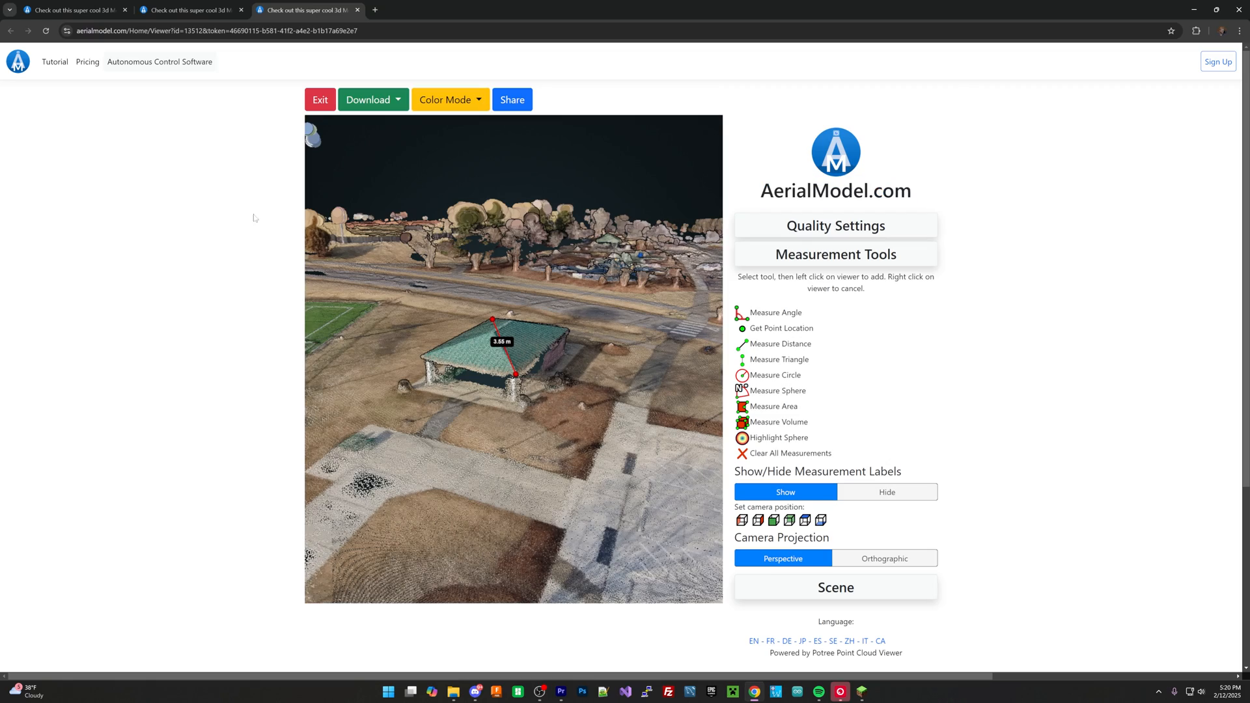
pyautogui.moveTo(494, 343); pyautogui.dragTo(560, 461)
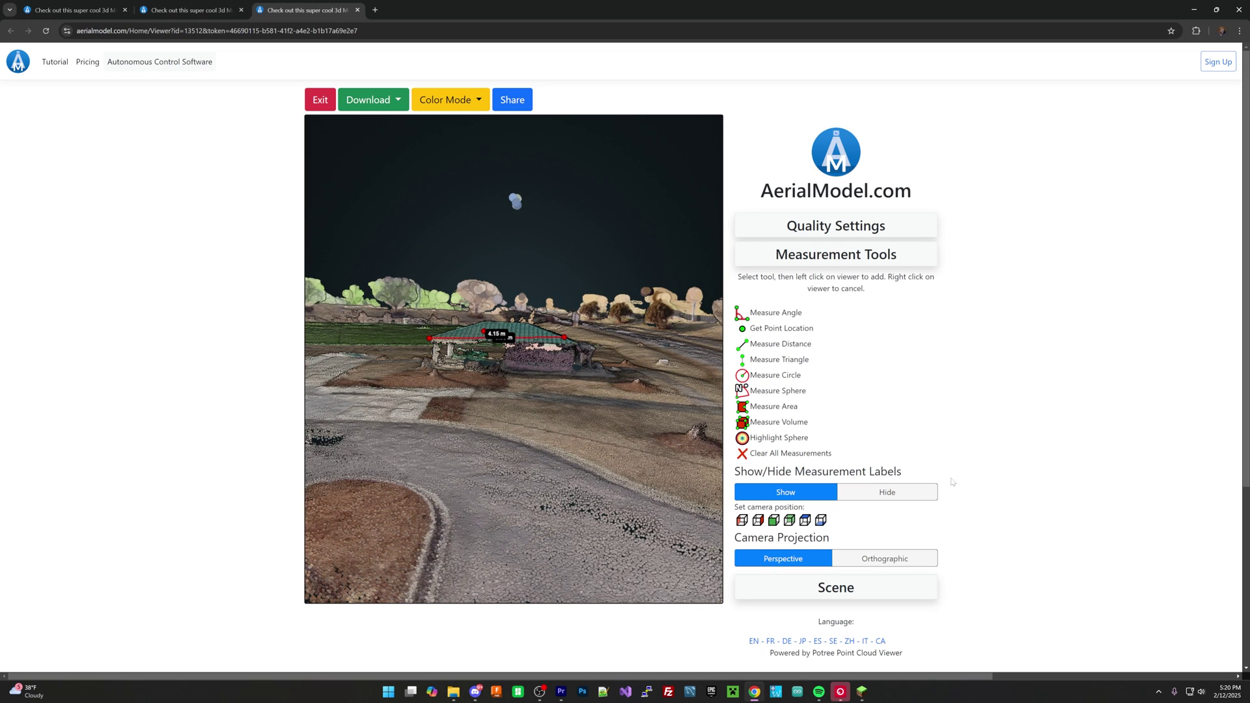
pyautogui.moveTo(348, 192)
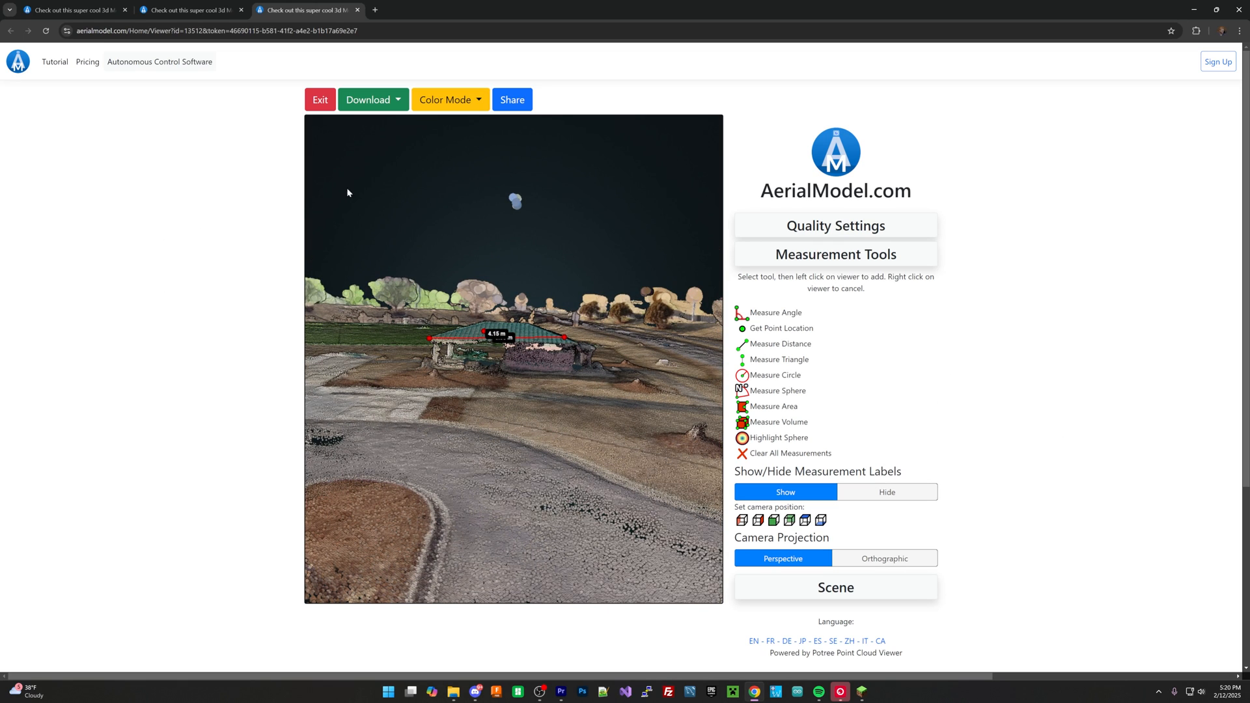